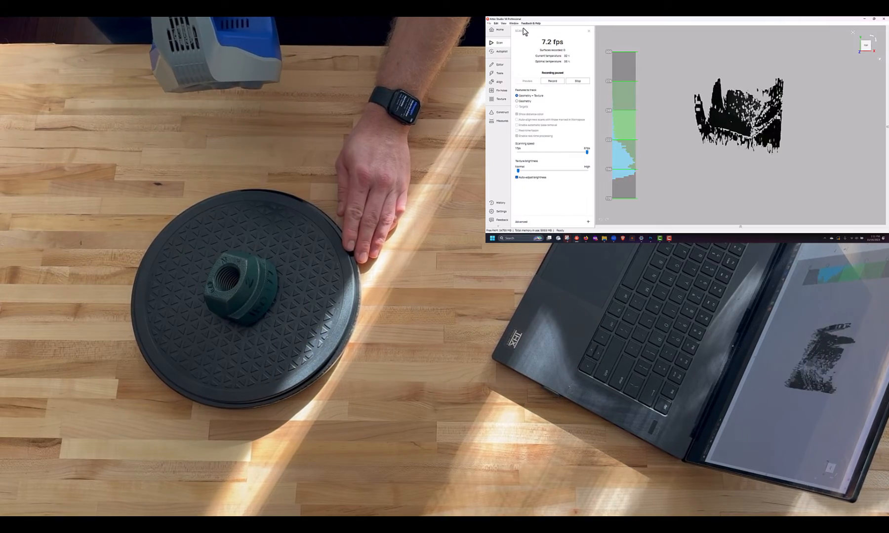
# Step: Start recording the first scan of the upright nut on the turntable
pyautogui.click(551, 80)
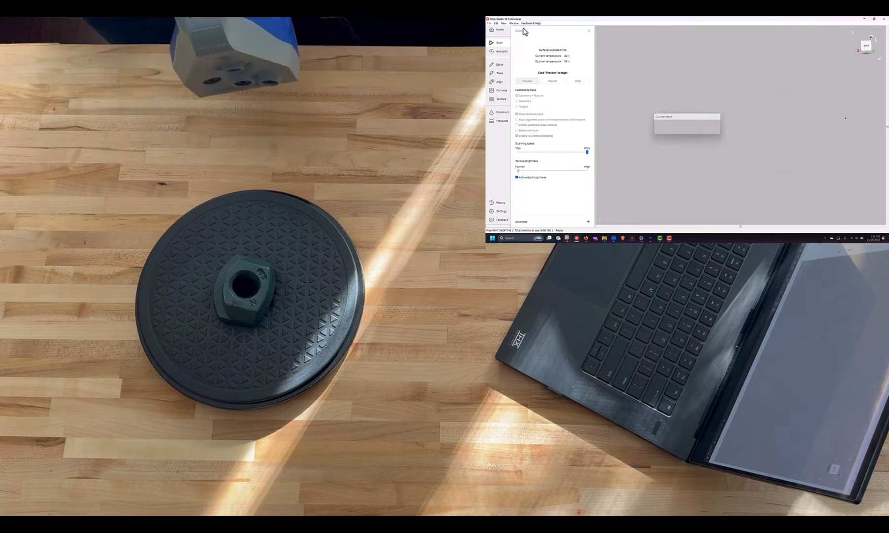
# Step: Save the recording to the project as Spider 1
pyautogui.click(527, 80)
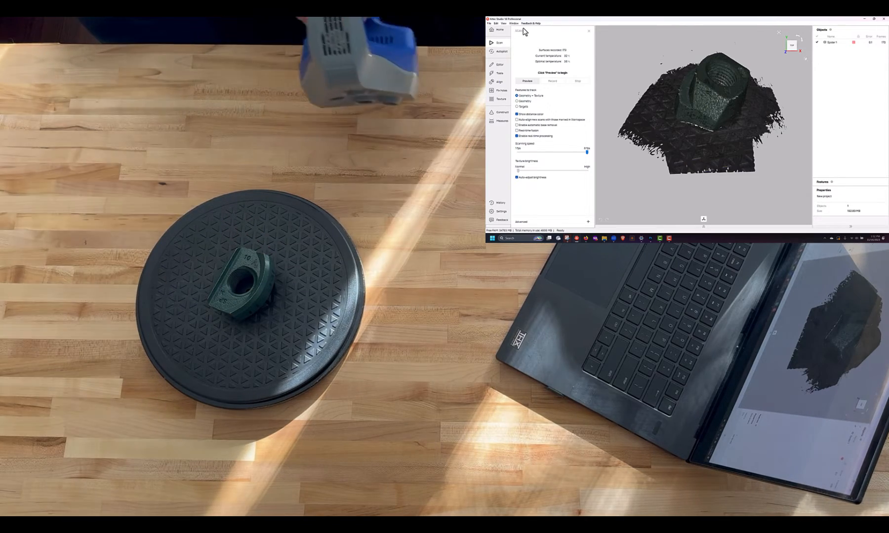
# Step: Preview and record Spider 2 with the nut lying on its side
pyautogui.click(526, 80)
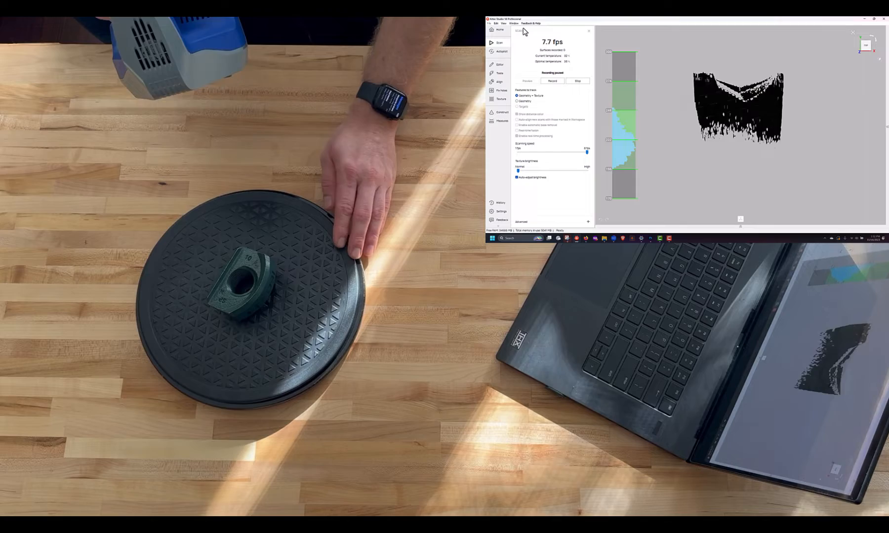
pyautogui.click(551, 81)
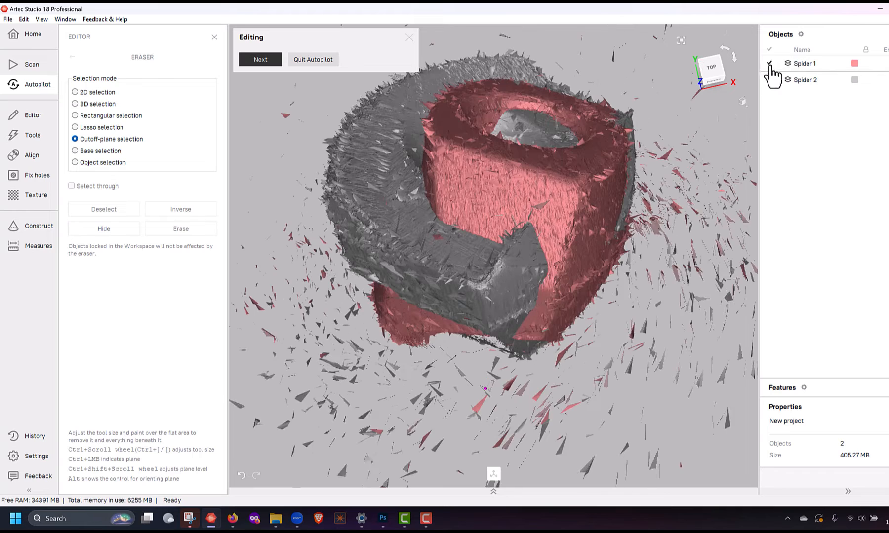
# Step: Toggle Spider 1's visibility in the Objects list
pyautogui.click(260, 59)
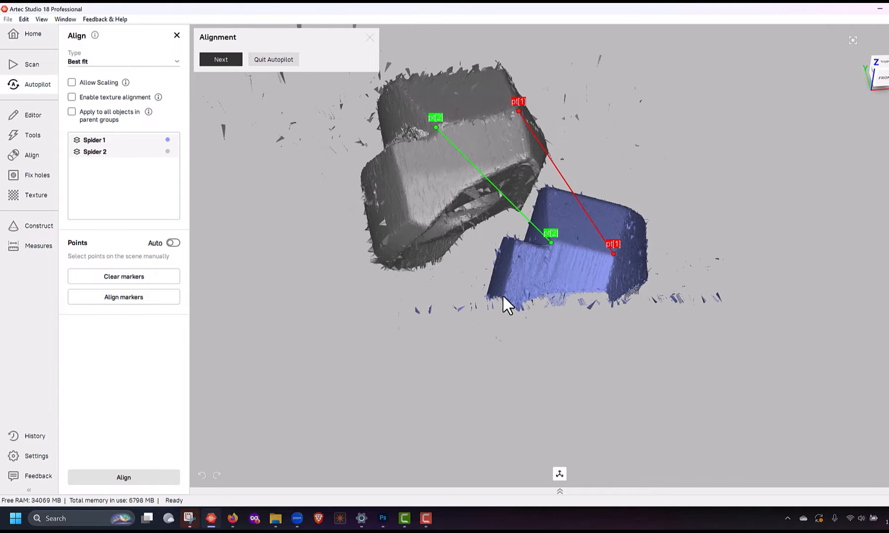
# Step: Add a third point pair, align Spider 1 and Spider 2, and continue
pyautogui.click(123, 297)
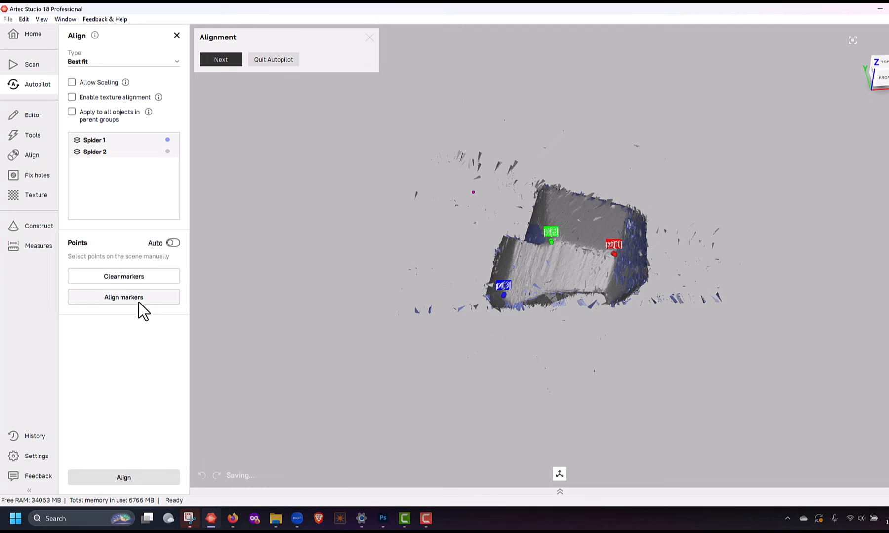
pyautogui.click(123, 297)
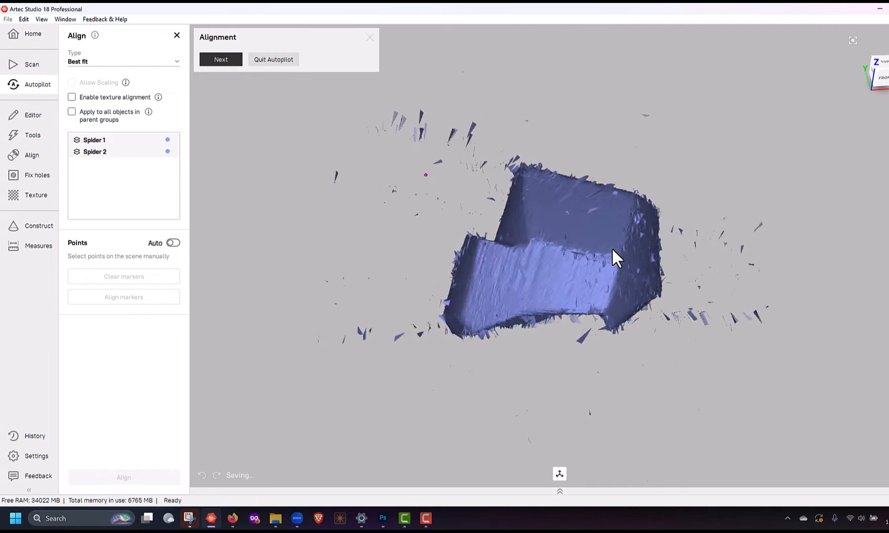
pyautogui.click(221, 59)
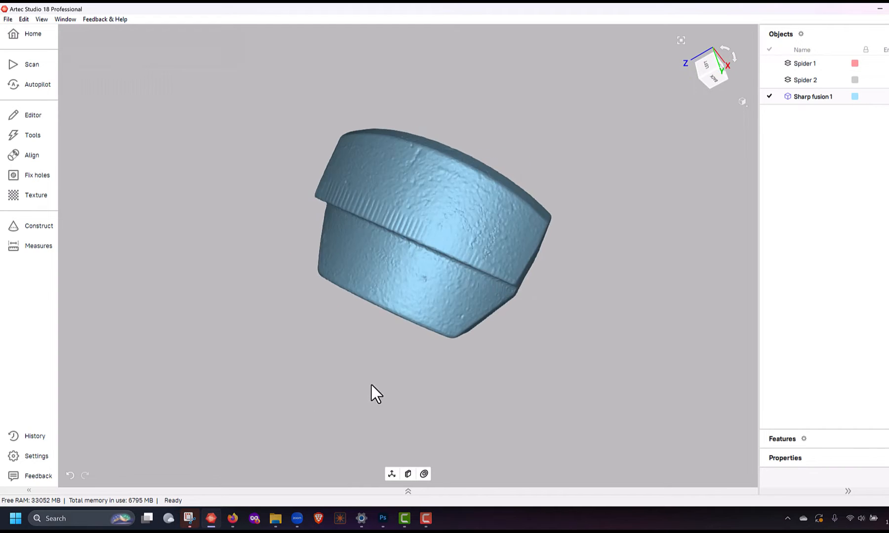
pyautogui.moveTo(377, 393); pyautogui.dragTo(544, 124)
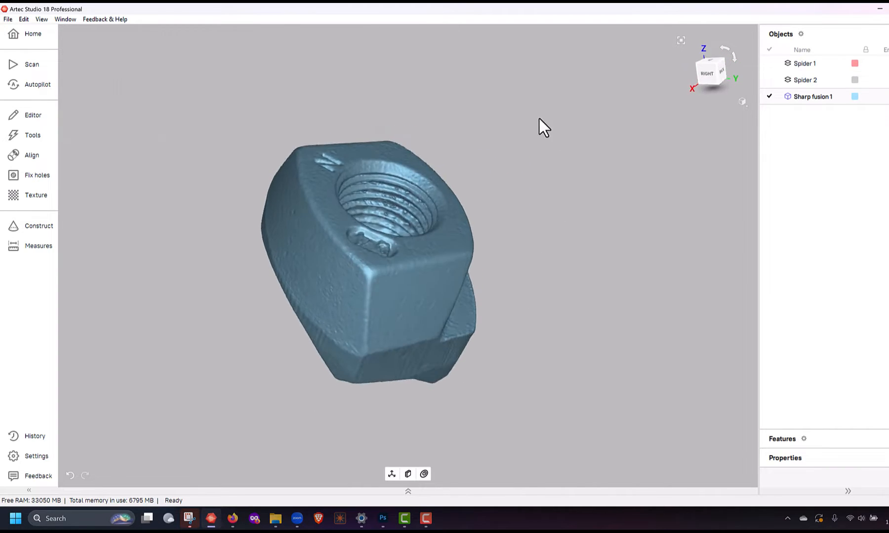
pyautogui.moveTo(539, 124); pyautogui.dragTo(158, 79)
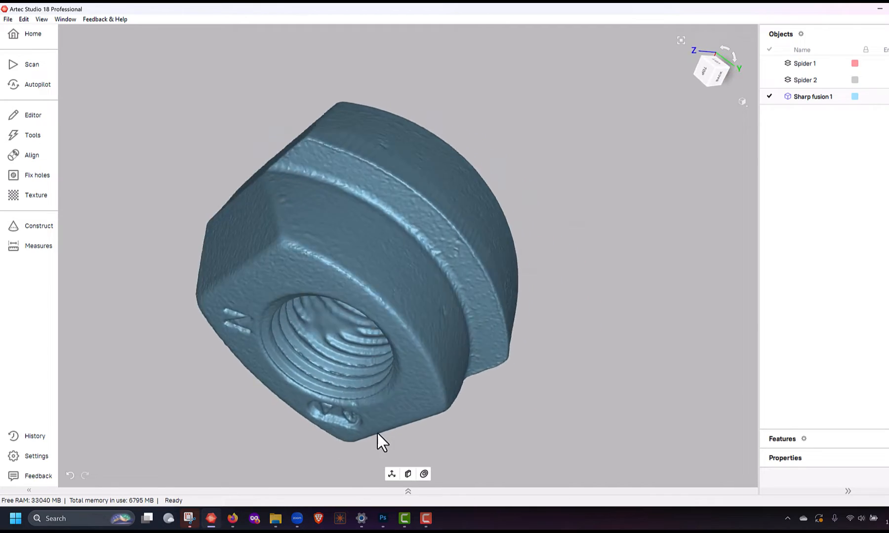
pyautogui.moveTo(380, 442); pyautogui.dragTo(620, 198)
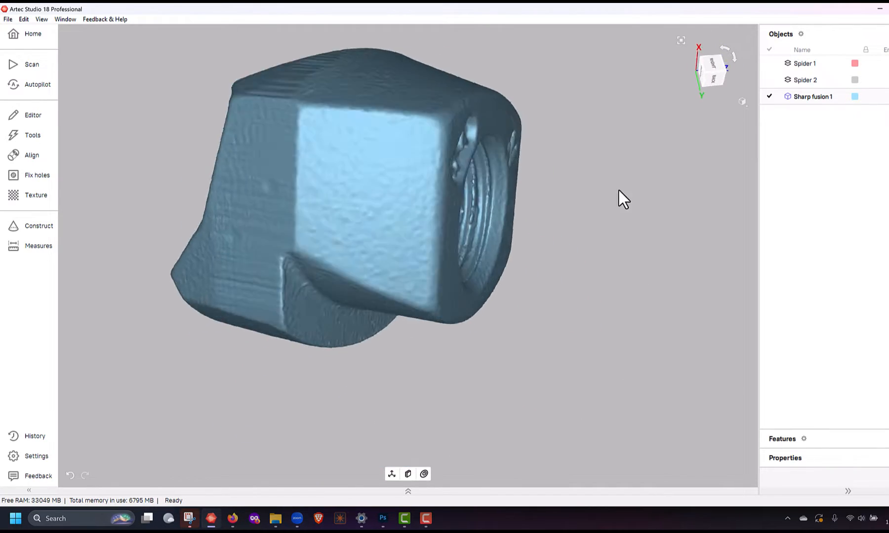
pyautogui.moveTo(624, 199); pyautogui.dragTo(338, 34)
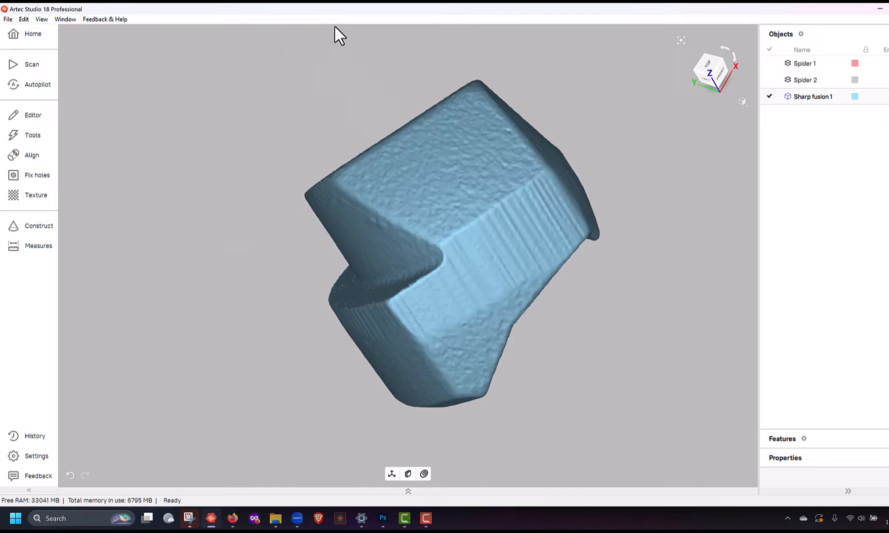